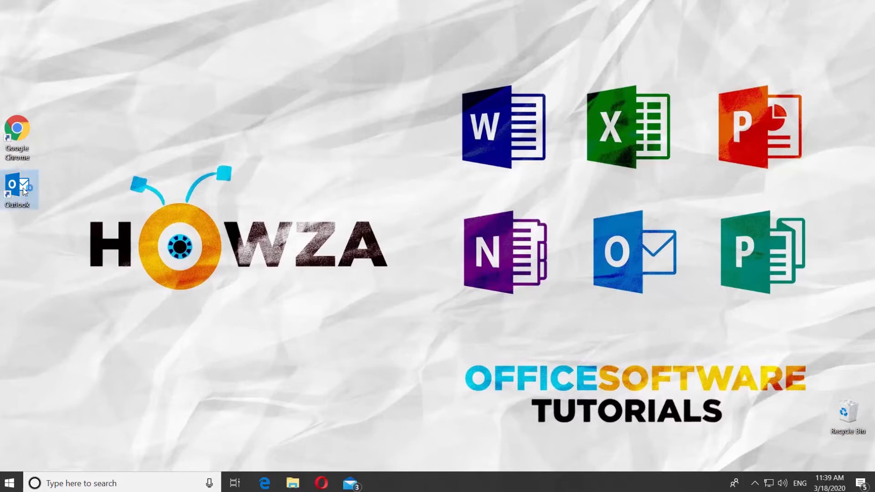
Launch Outlook from the desktop and switch to the People (contacts) view
double_click(17, 187)
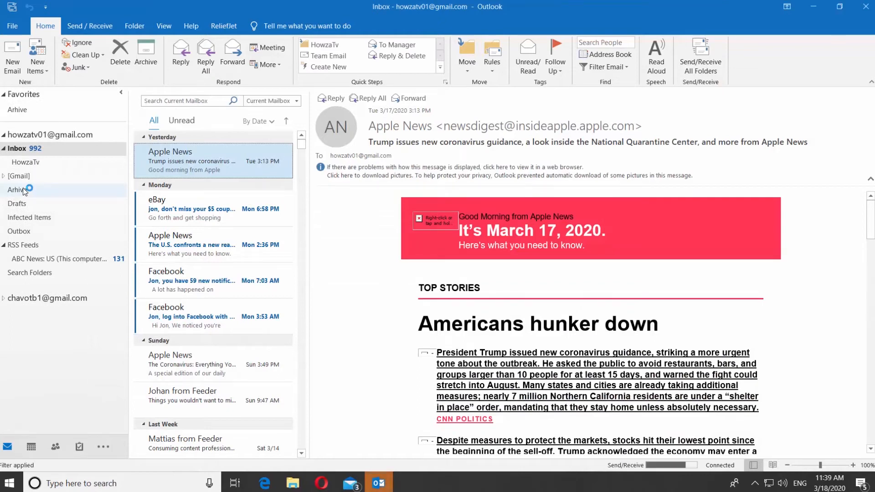
left_click(55, 446)
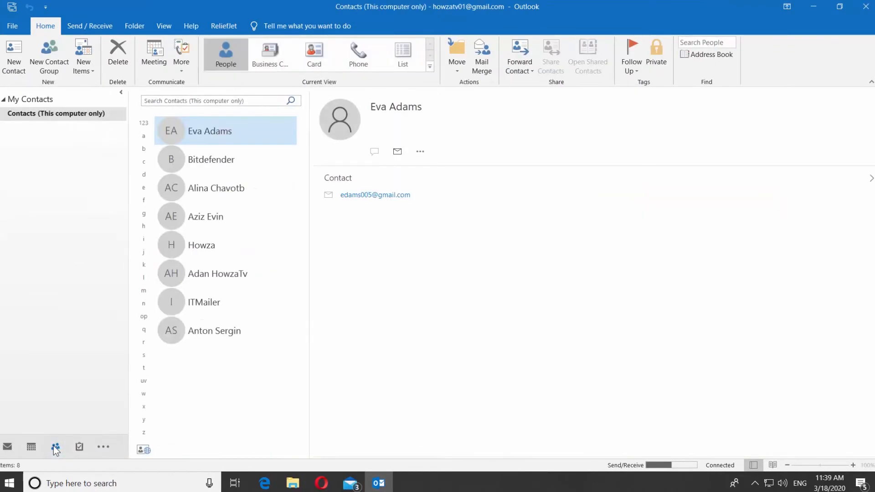
Create a new folder 'Family Contacts' under Contacts holding Contact Items
right_click(56, 113)
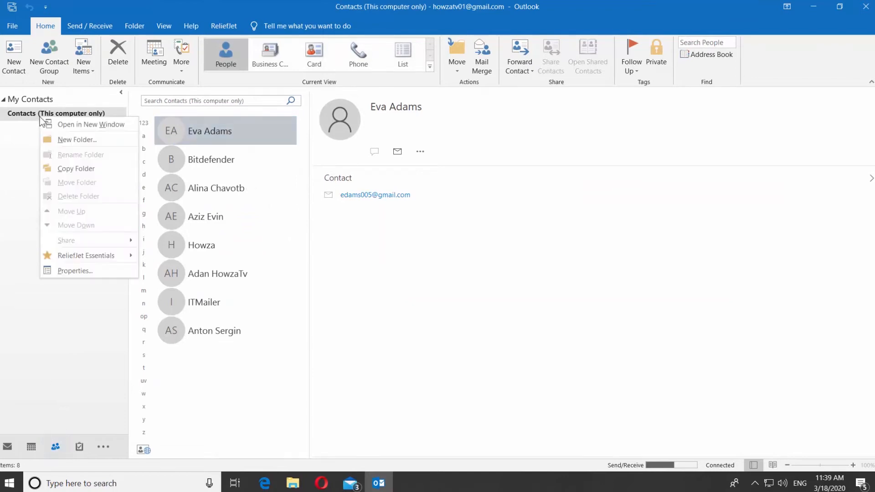
mouse_move(77, 140)
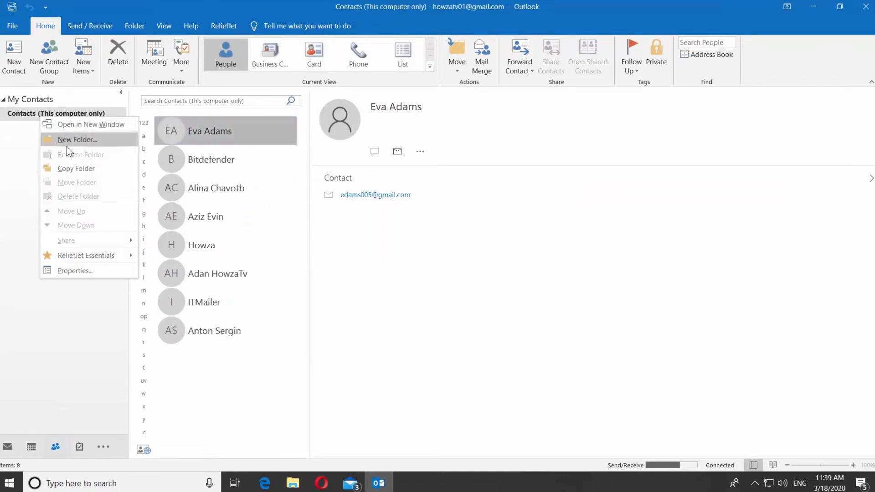
left_click(77, 139)
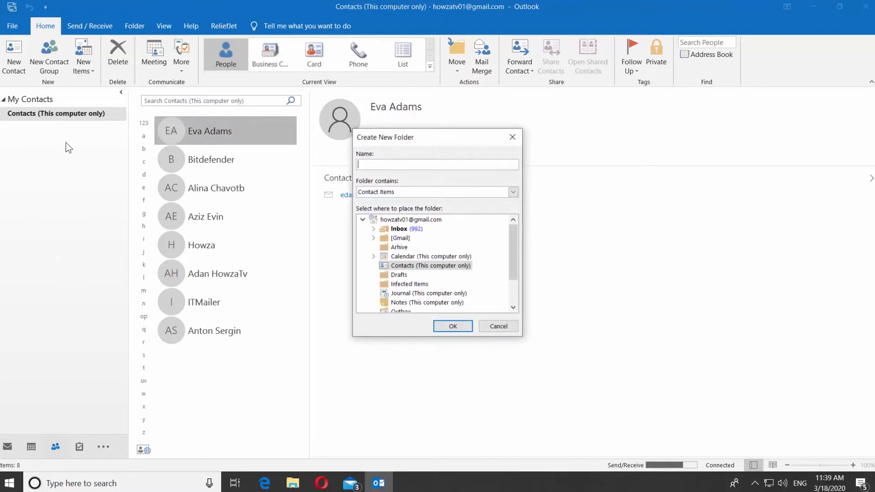
left_click(512, 192)
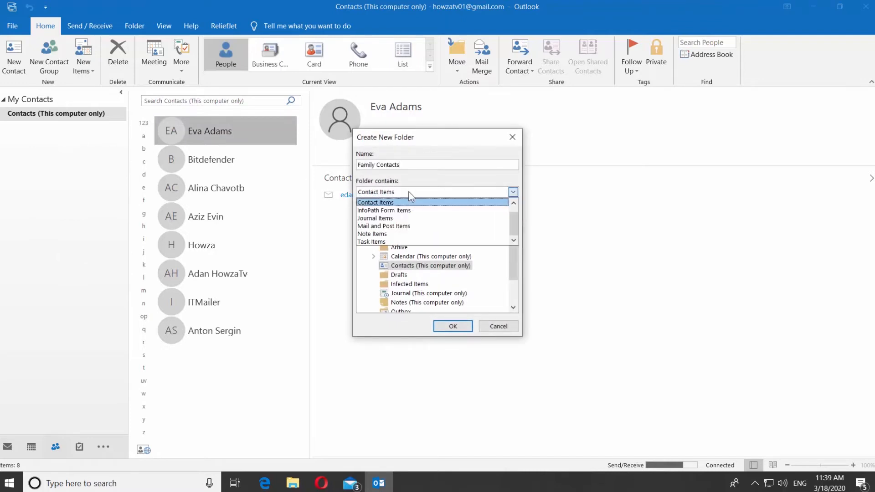
left_click(377, 192)
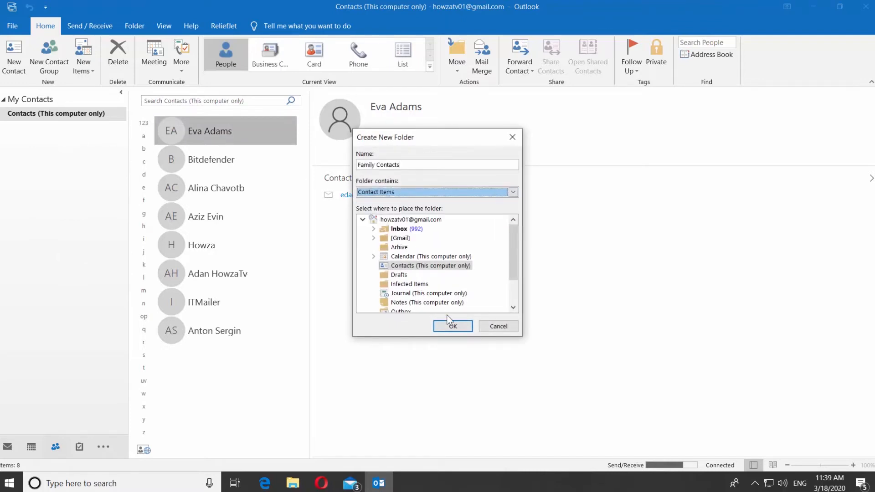
left_click(453, 326)
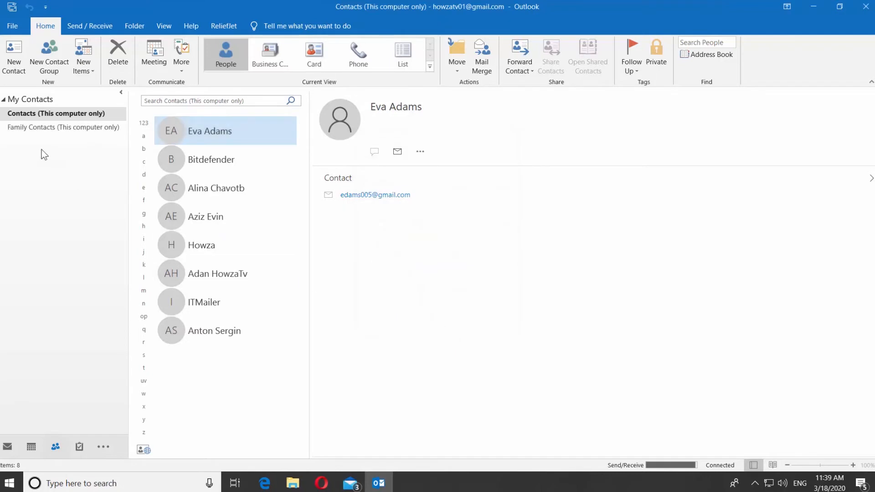
left_click(63, 127)
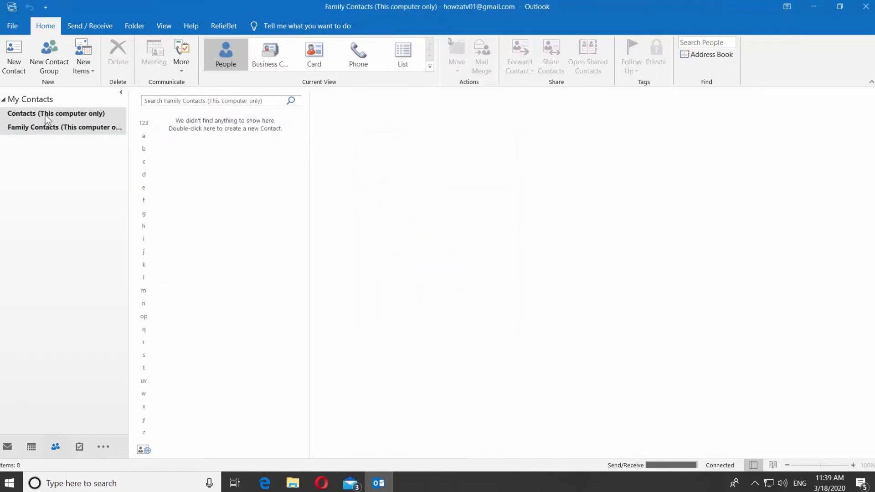
left_click(56, 113)
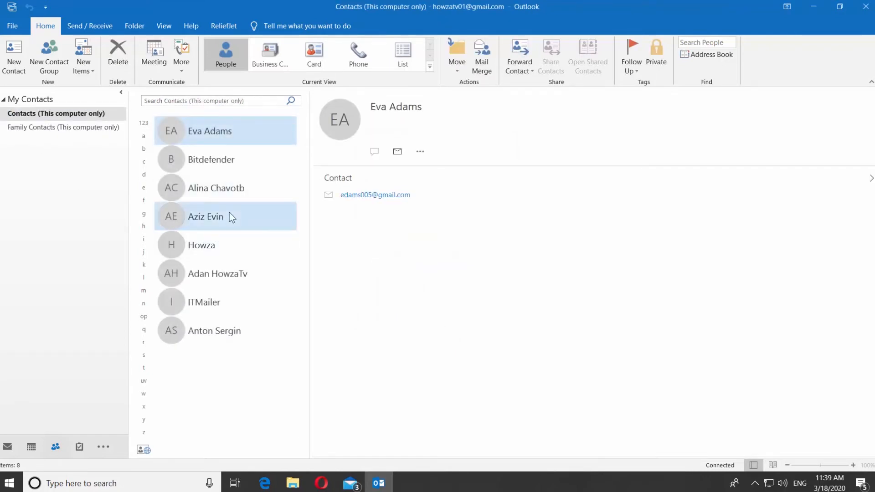
left_click(205, 217)
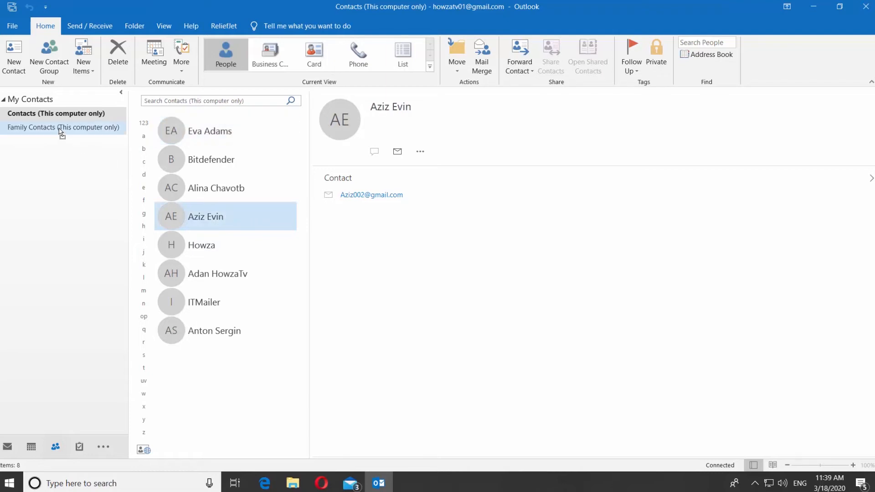
left_click(63, 127)
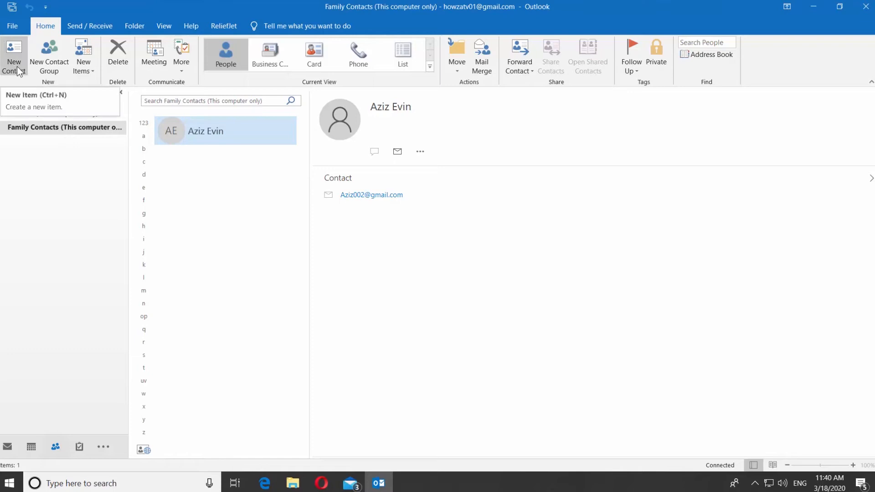
left_click(13, 58)
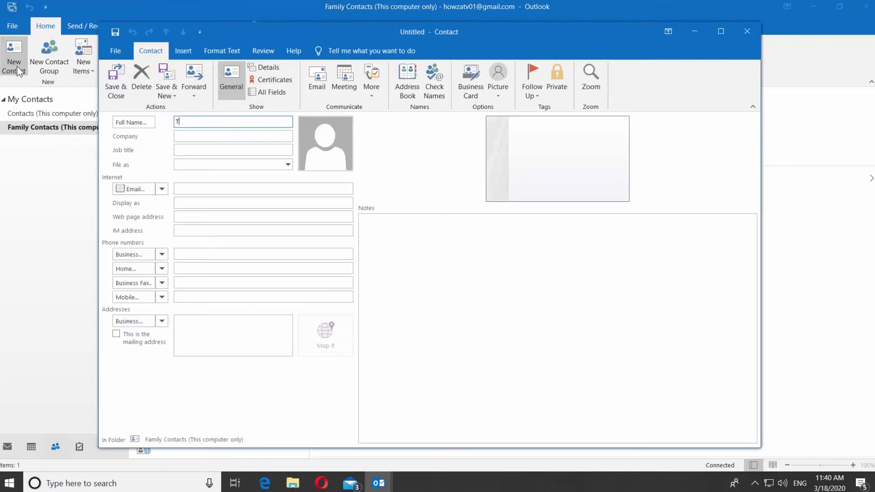
type("est")
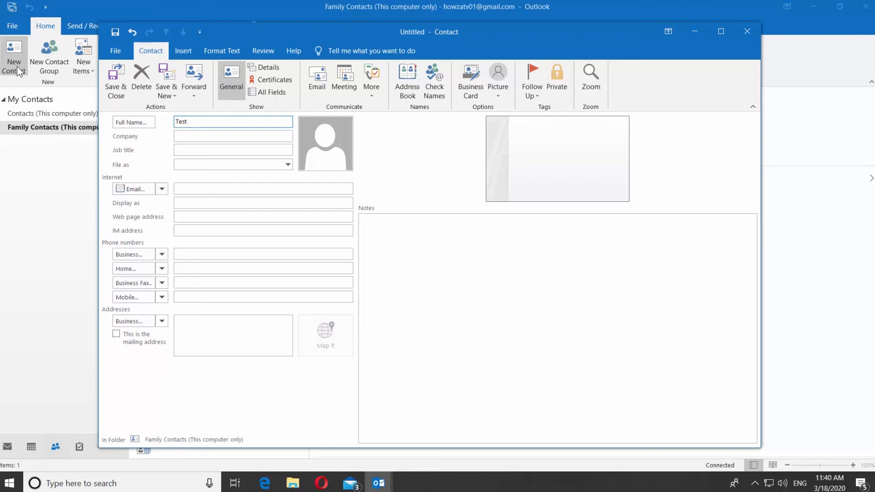
type("tw")
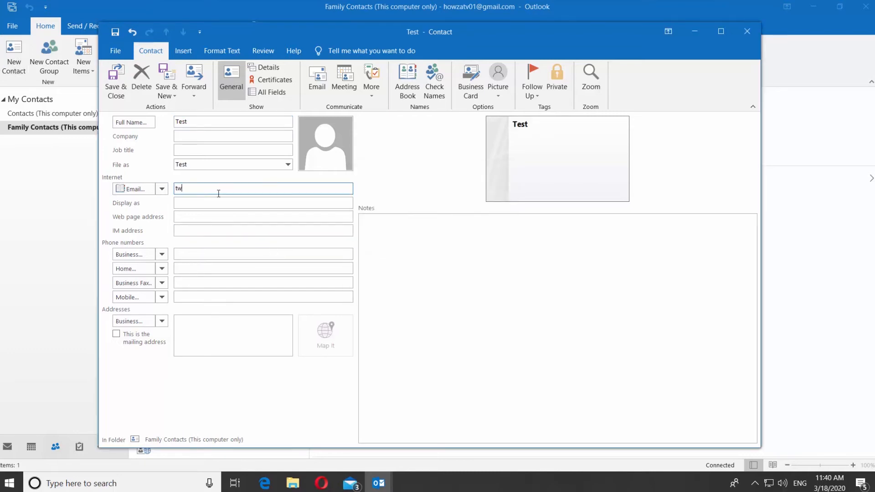
type("est@gmail.com")
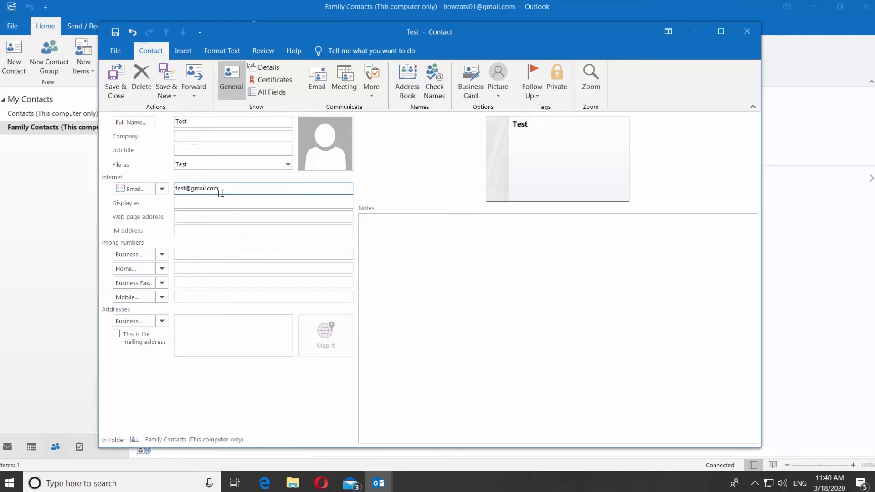
left_click(116, 84)
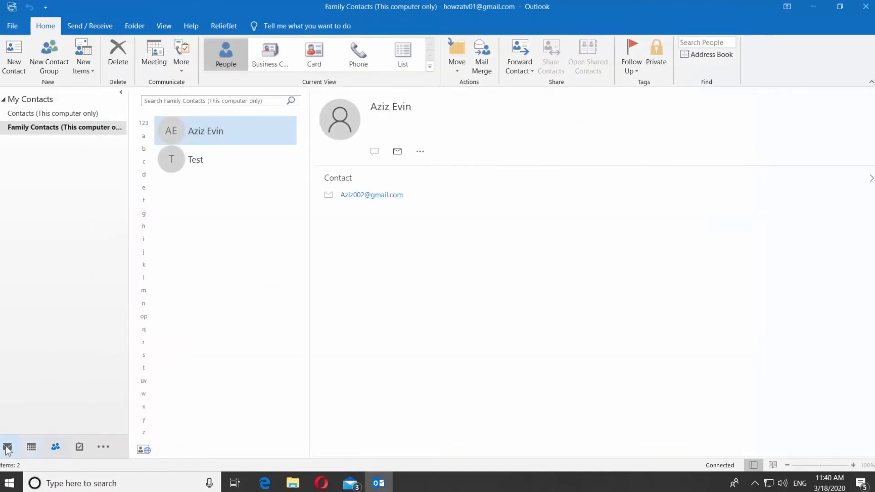
Switch to Mail and start a blank new email message
left_click(8, 446)
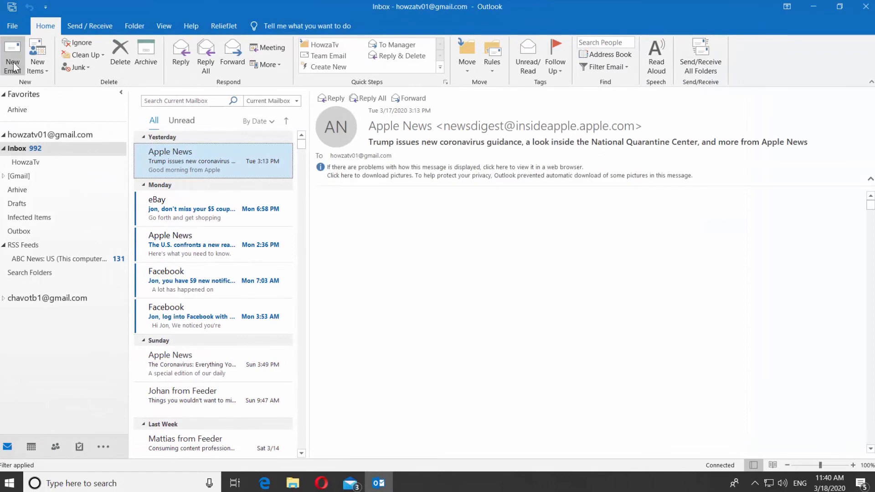
left_click(12, 56)
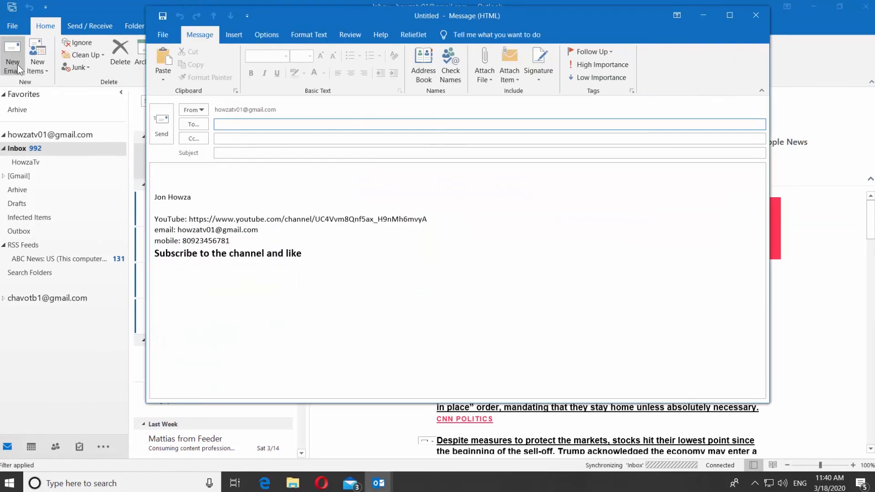
Address the email to Test from the Family Contacts address book via Select Names
left_click(192, 124)
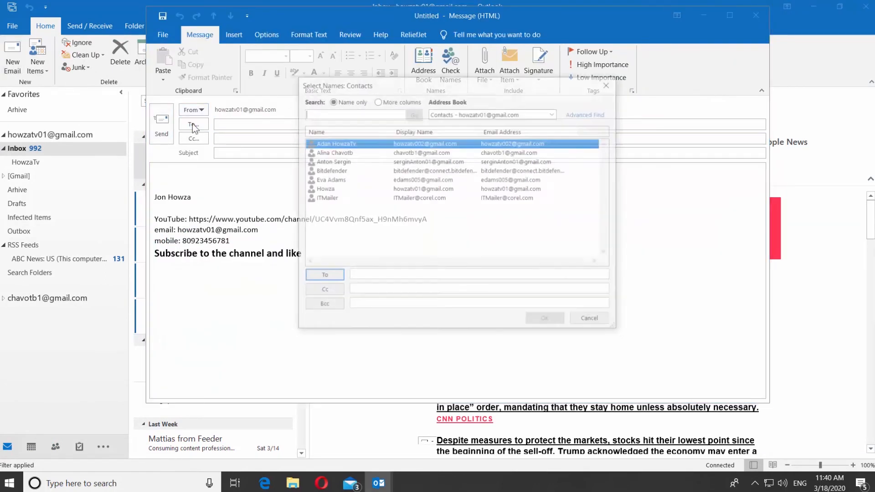
left_click(554, 113)
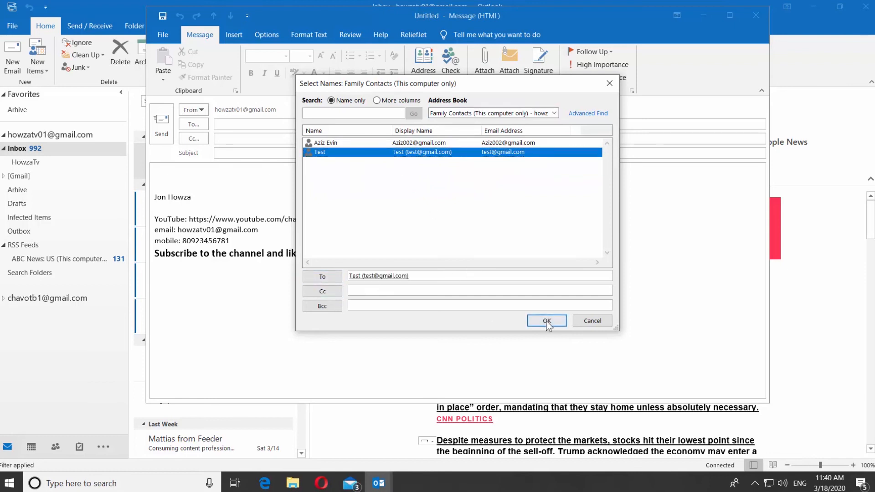
left_click(546, 320)
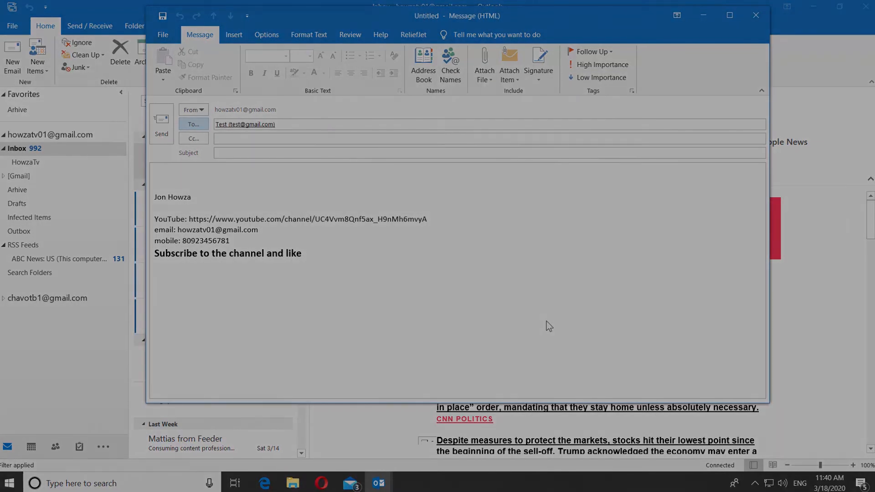